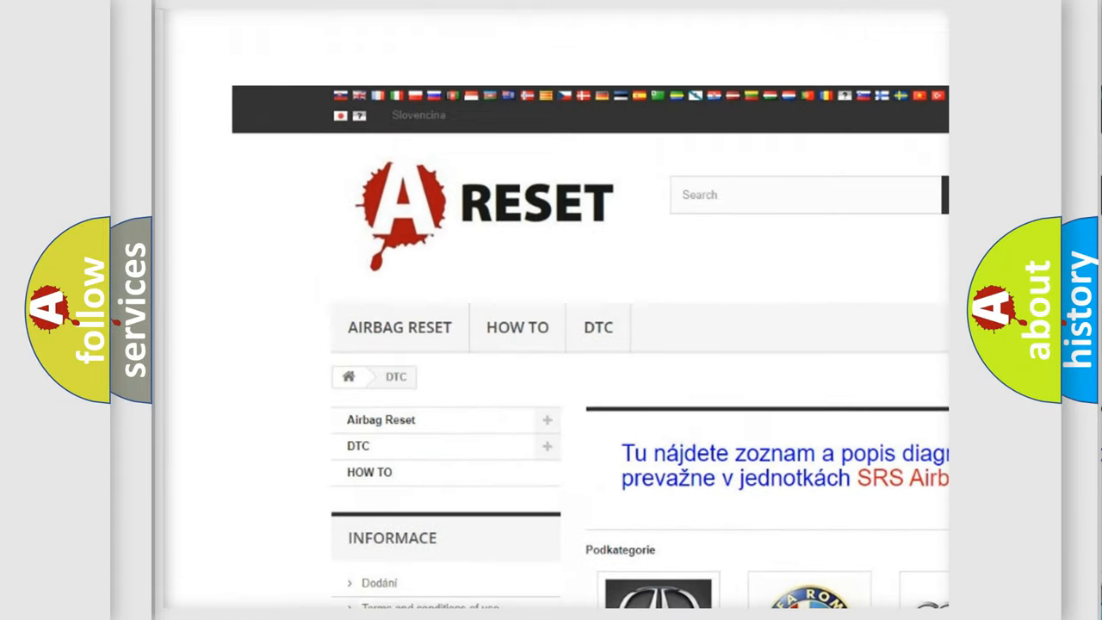
# Scroll through the Jeep DTC code list to locate code B16F715
pyautogui.scroll(-3)
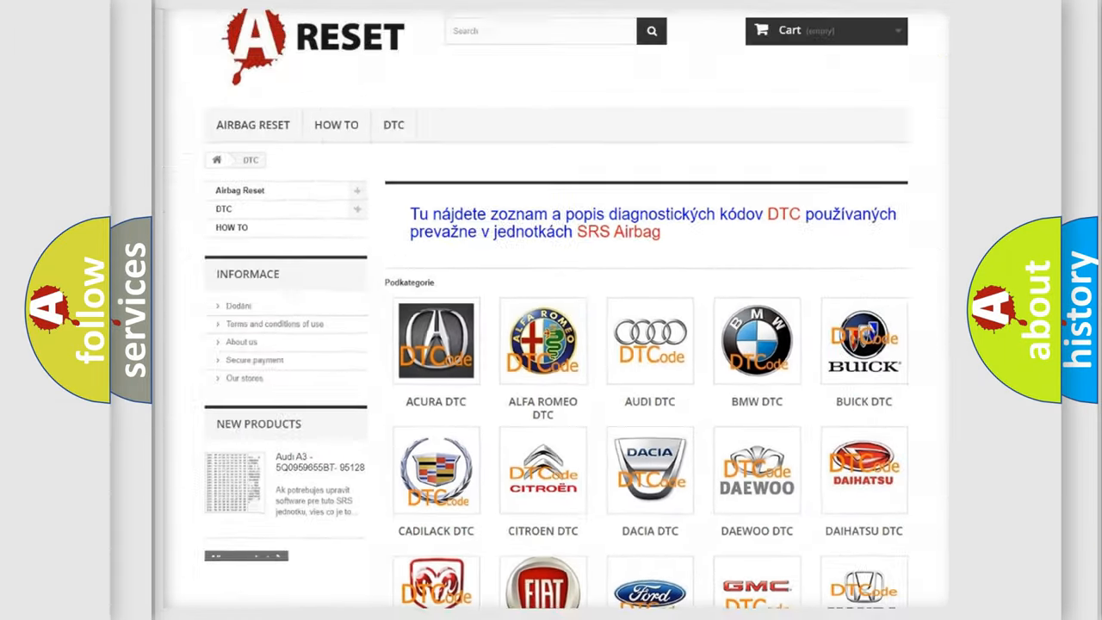
pyautogui.scroll(-3)
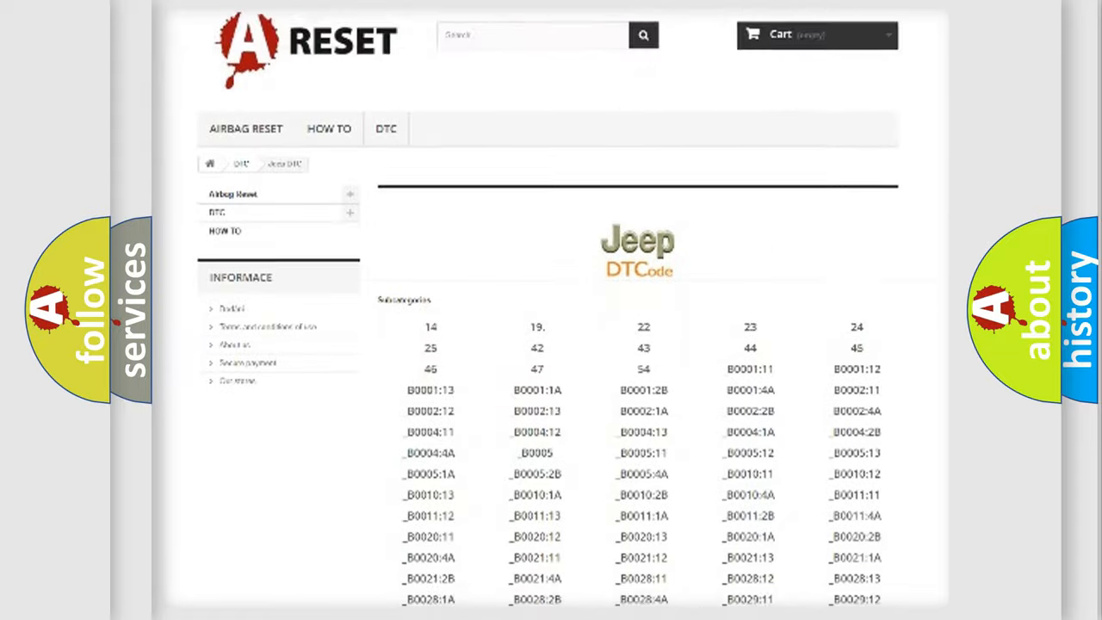
pyautogui.scroll(-3)
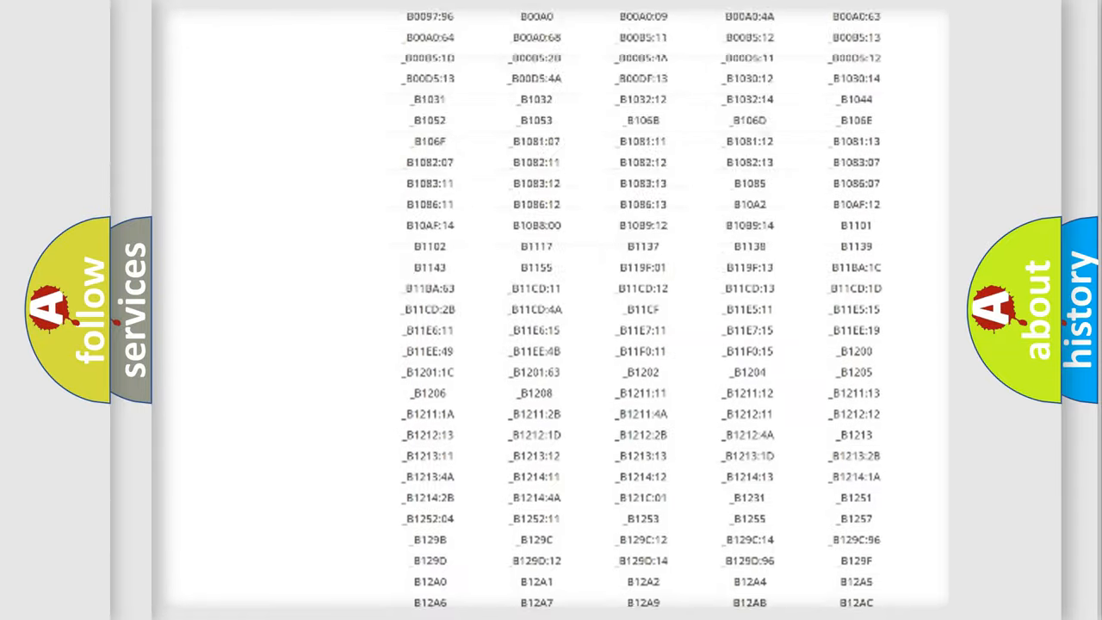
pyautogui.scroll(3)
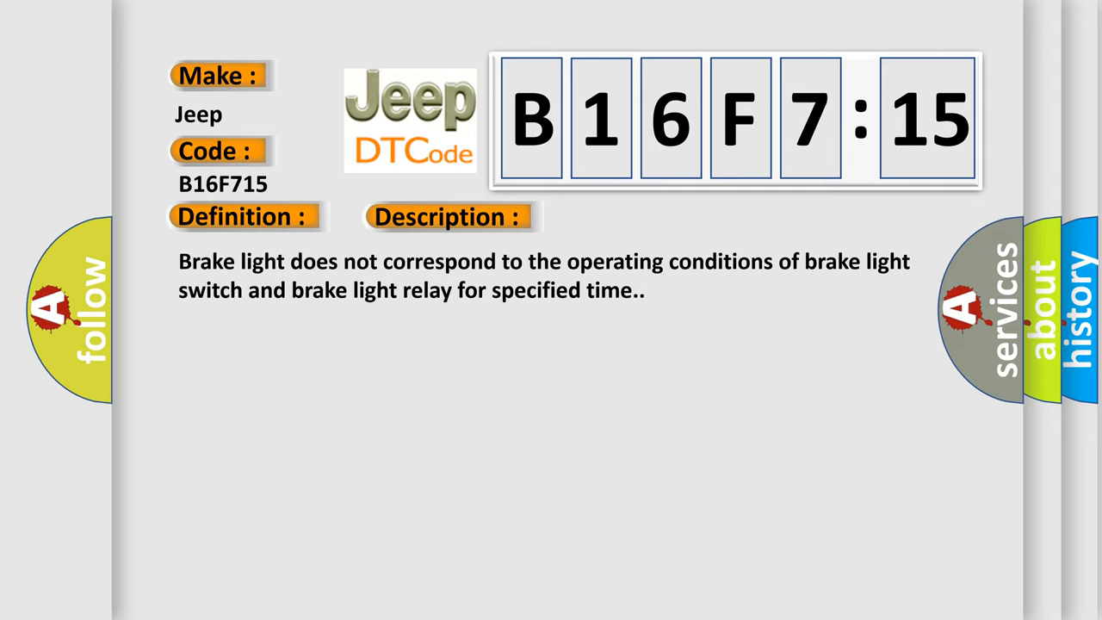
# Advance the slide to reveal B16F715's cause: brake light switch, relay, ESP module, circuit short or open
pyautogui.click(630, 217)
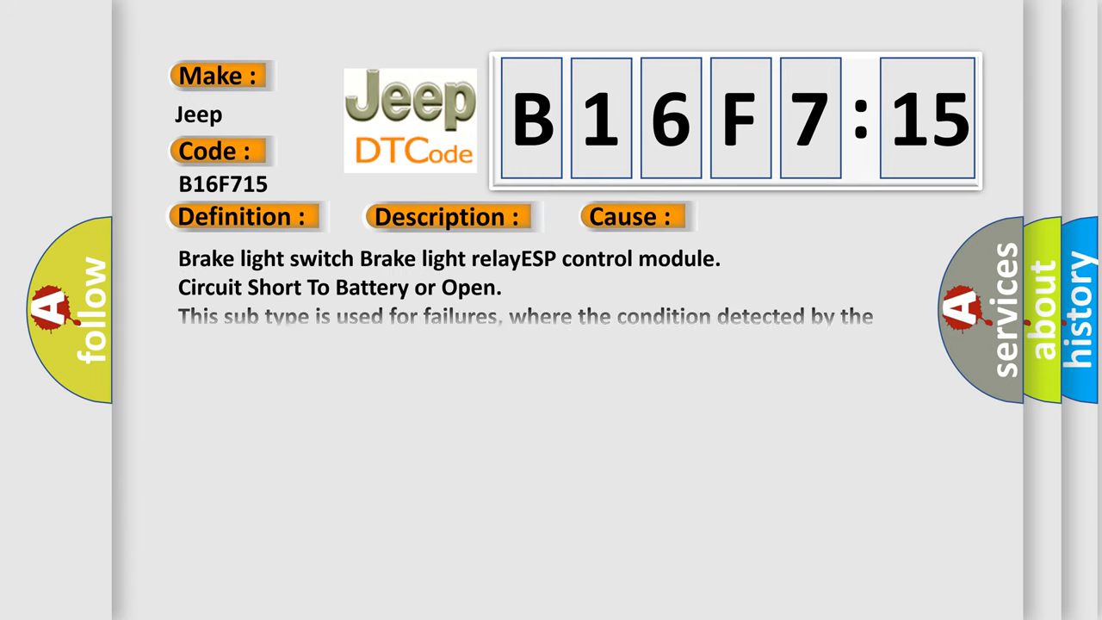